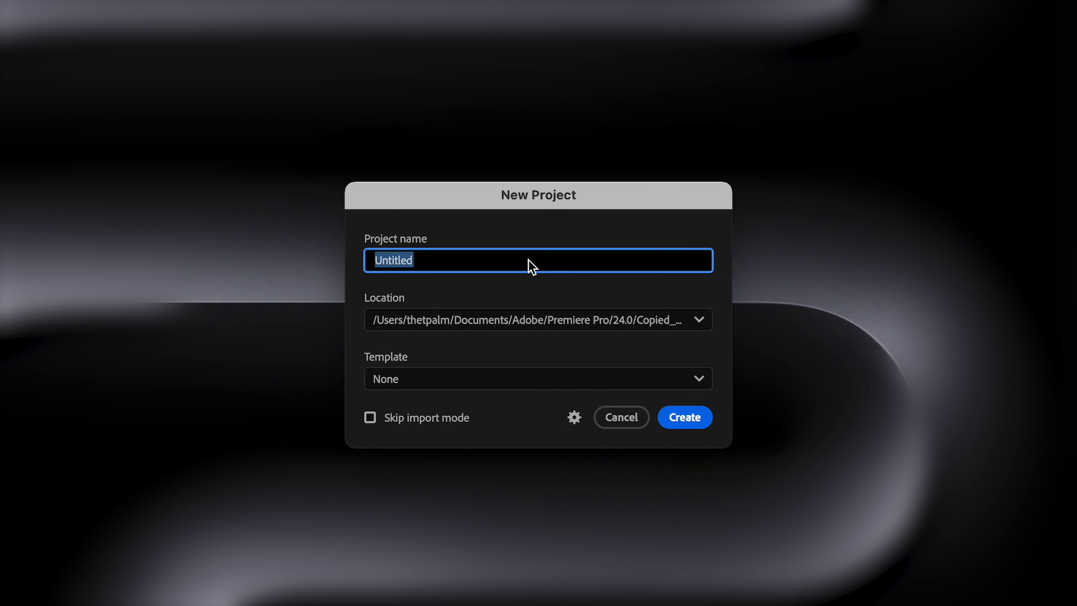
Create a new project named 'tutorial project'.
type("tutorial pro")
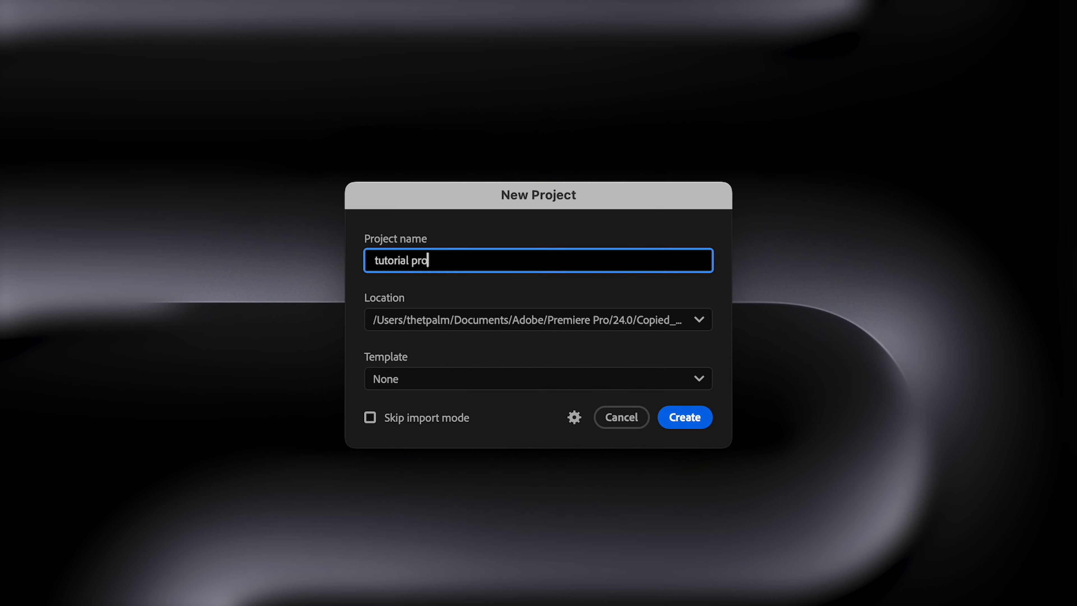
left_click(684, 416)
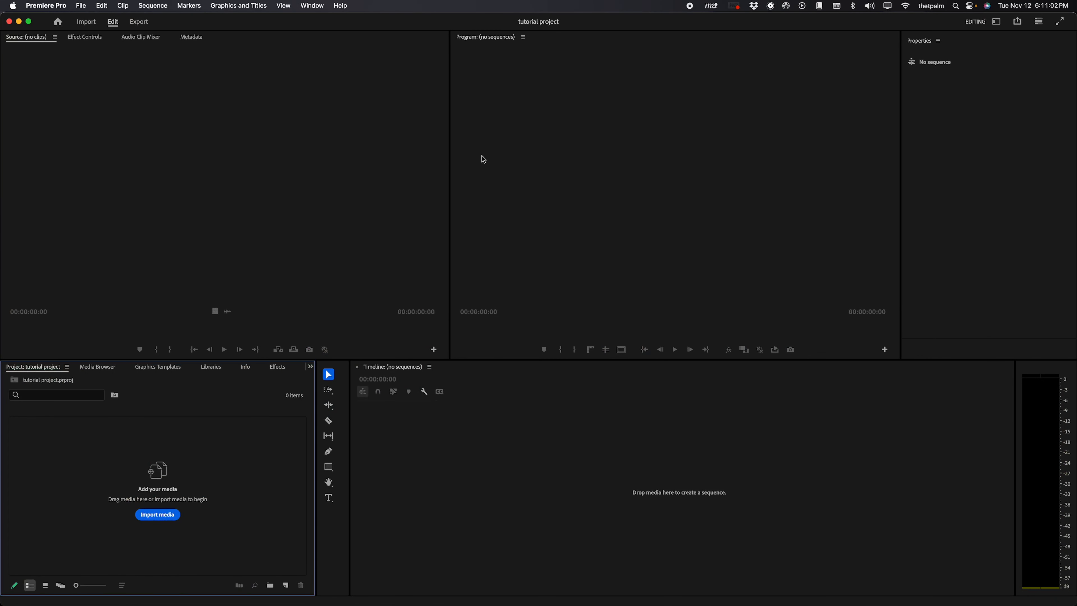
mouse_move(598, 305)
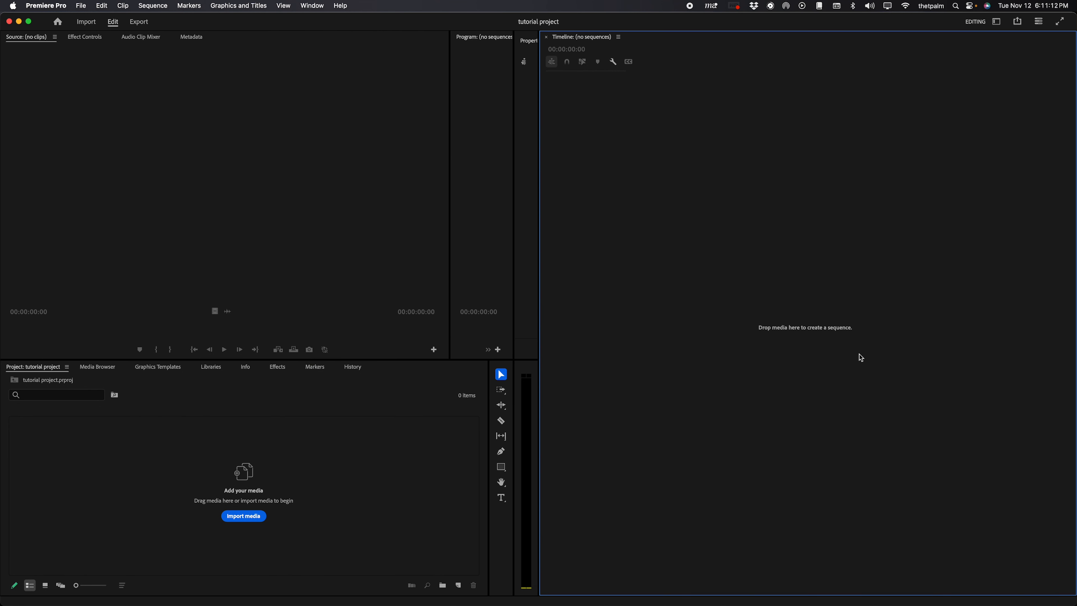
mouse_move(544, 235)
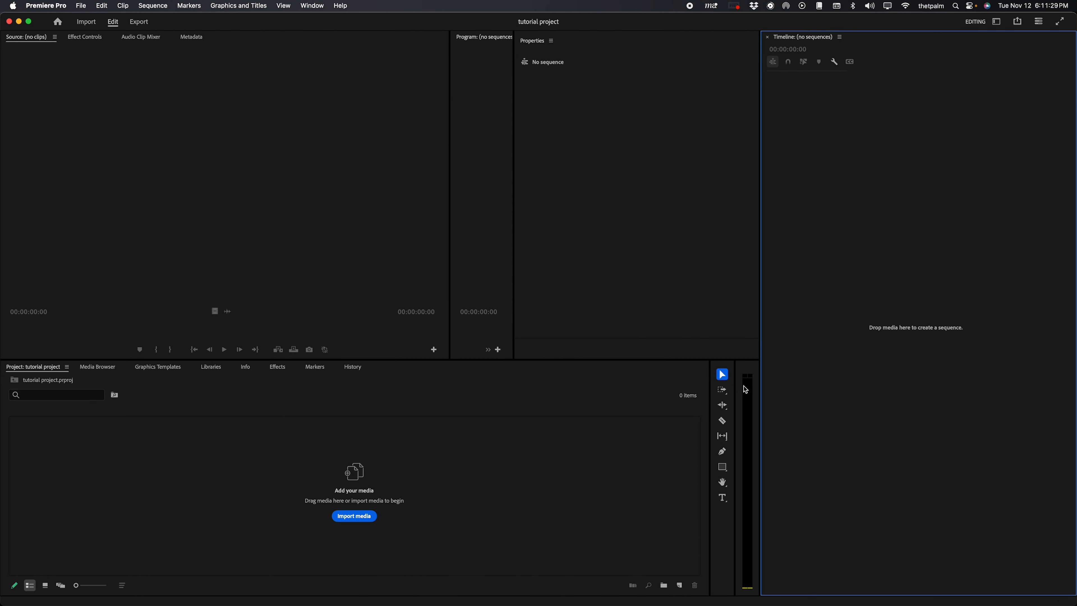
mouse_move(721, 448)
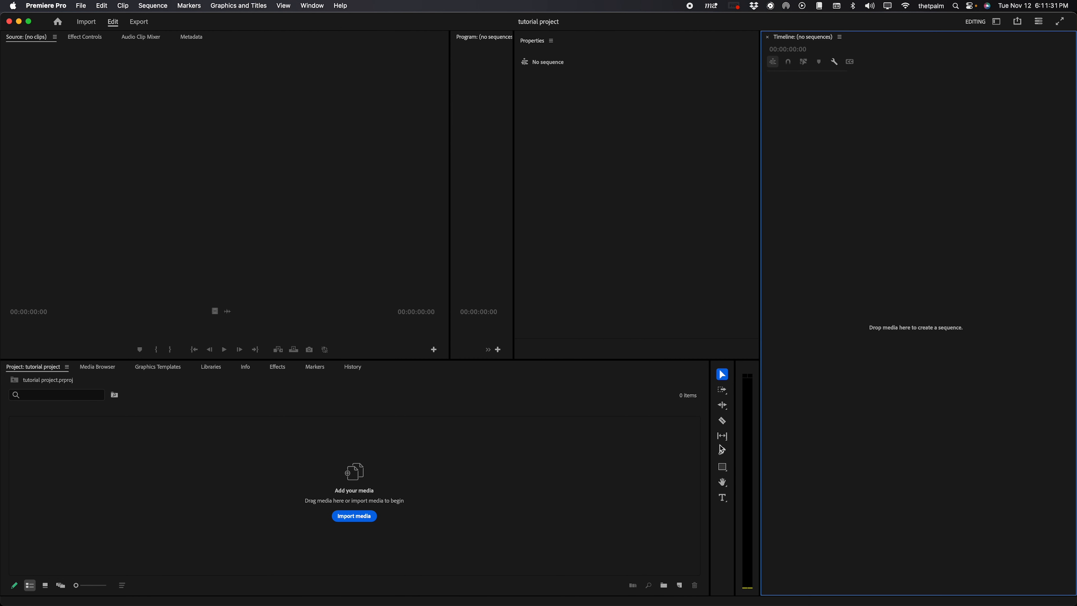
mouse_move(27, 374)
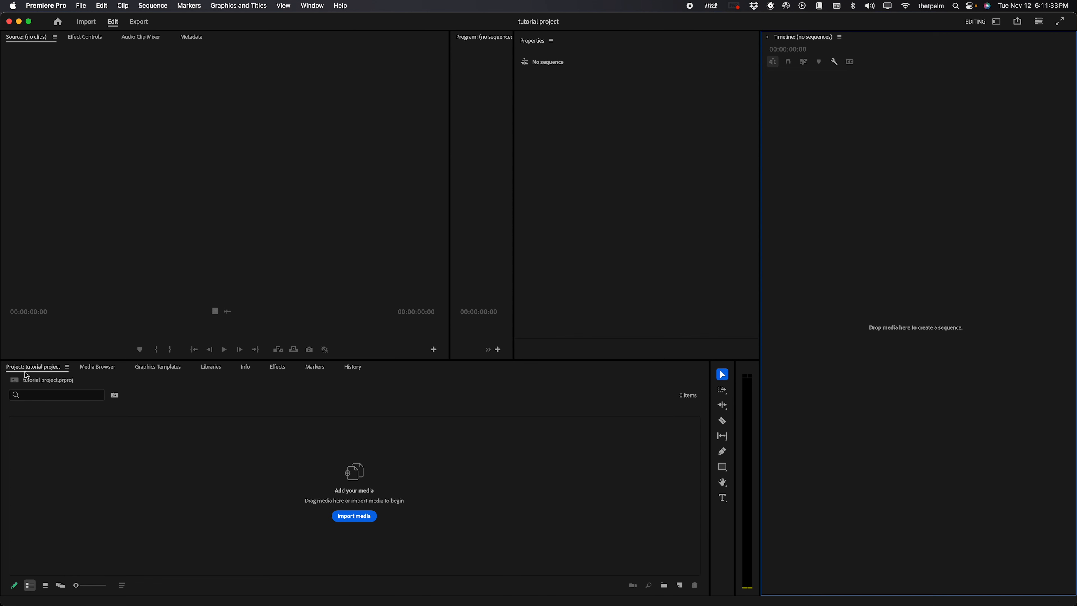
Close the Info and Markers panels from the bottom row.
left_click(97, 366)
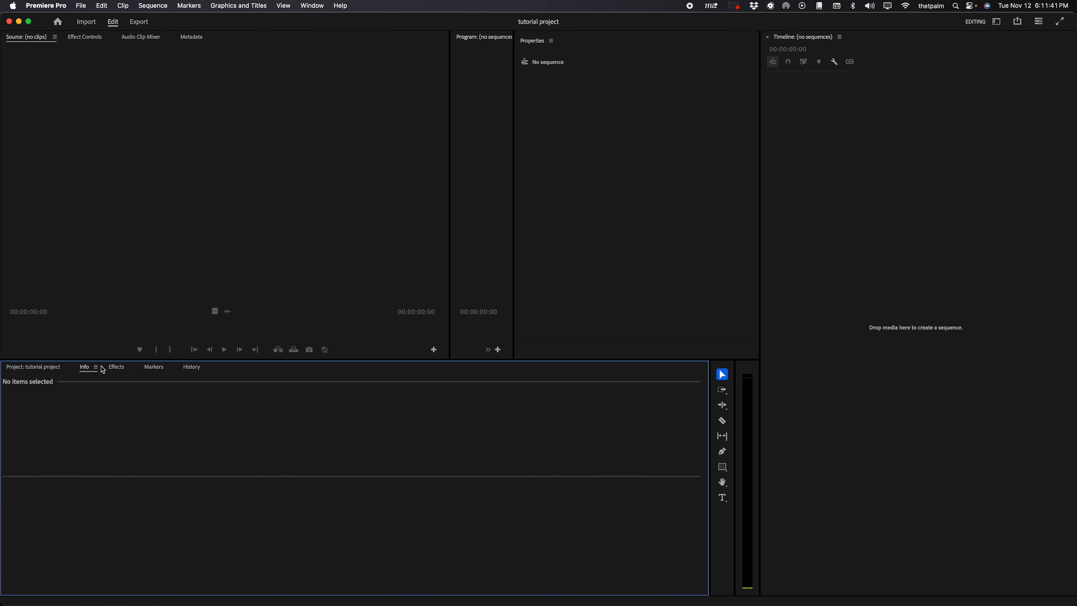
left_click(141, 367)
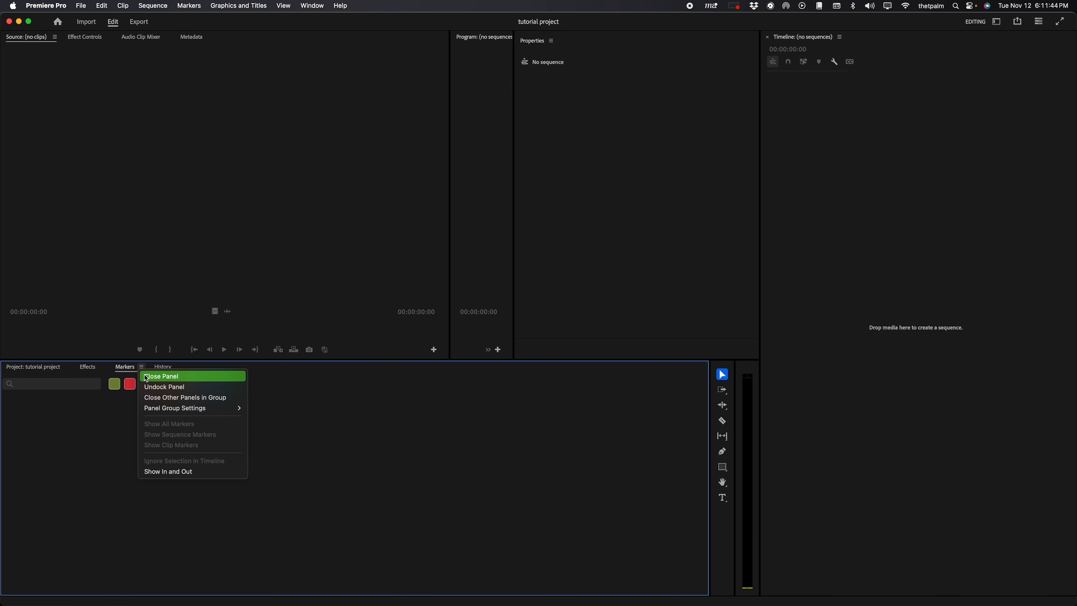
left_click(162, 376)
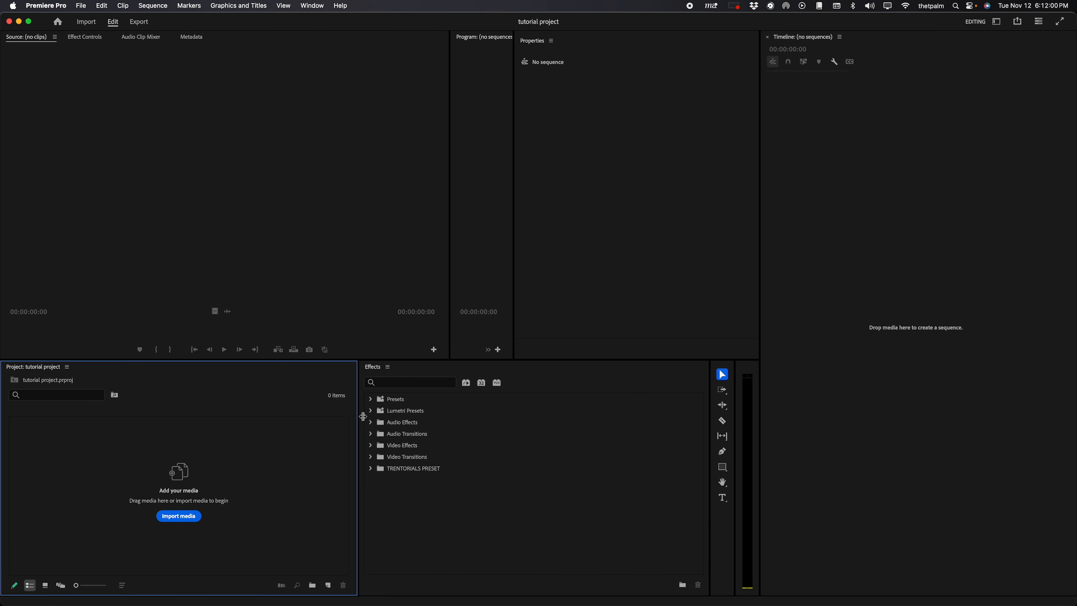
Widen the project bin and show the Effects list in the group beside it.
left_click_drag(358, 416, 434, 415)
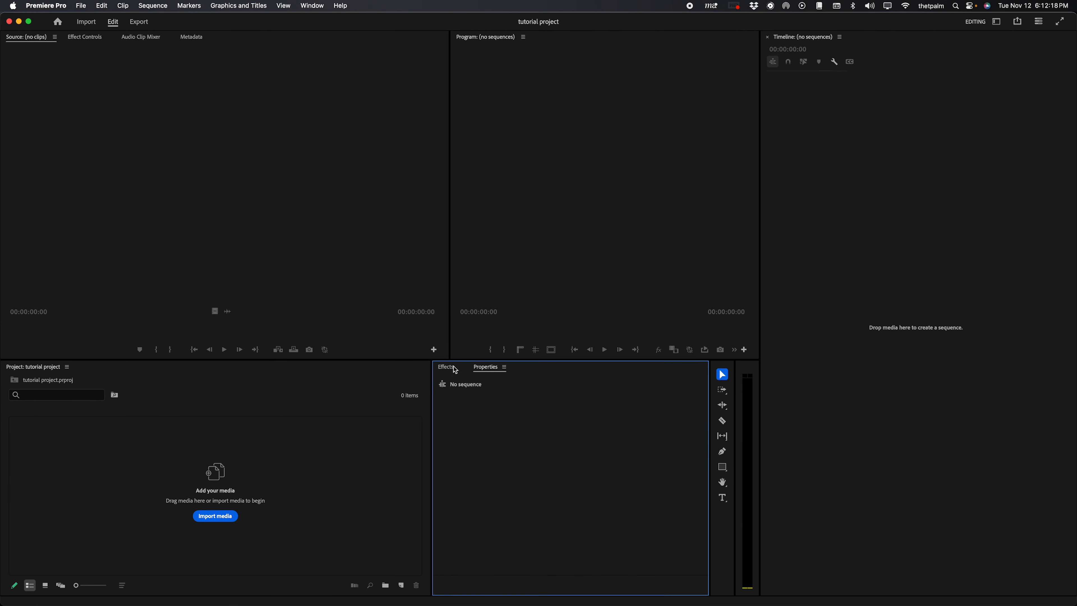
left_click(444, 366)
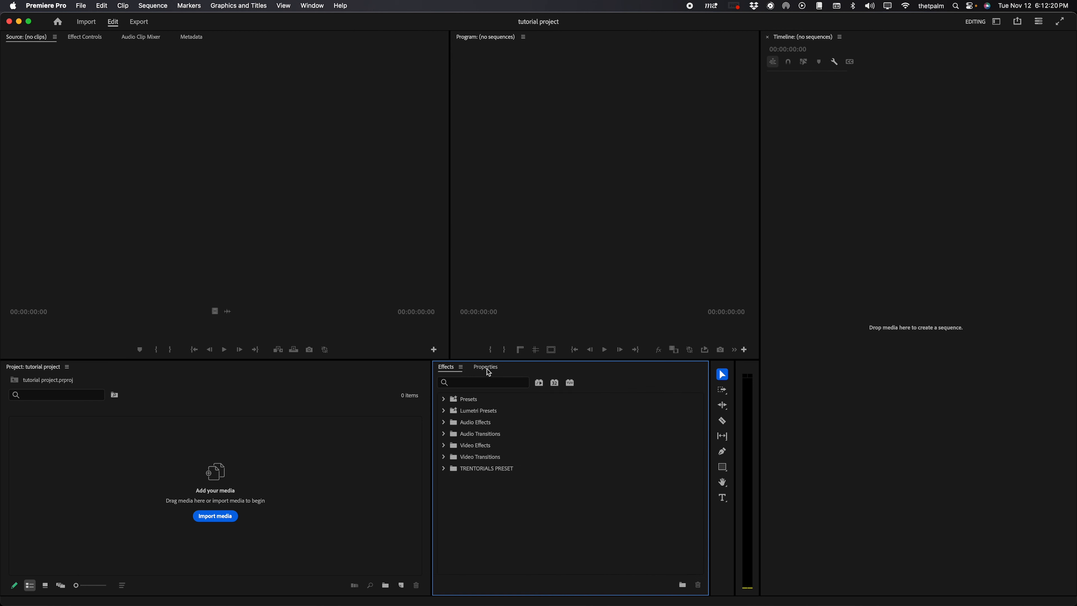
left_click(485, 366)
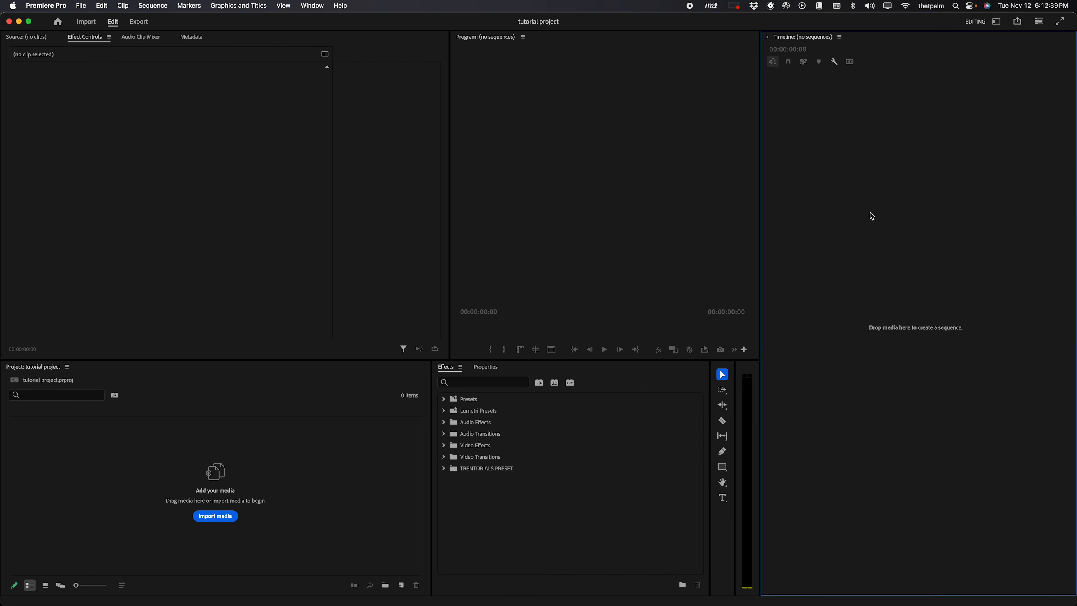
Close the Metadata and Audio Clip Mixer panels from the source group.
left_click(476, 410)
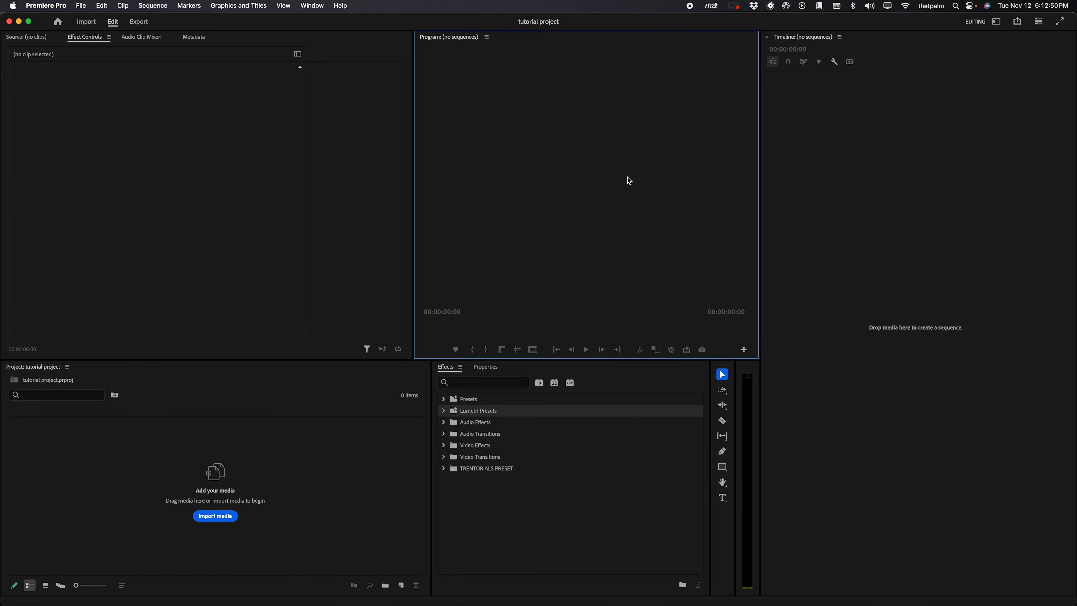
left_click(194, 37)
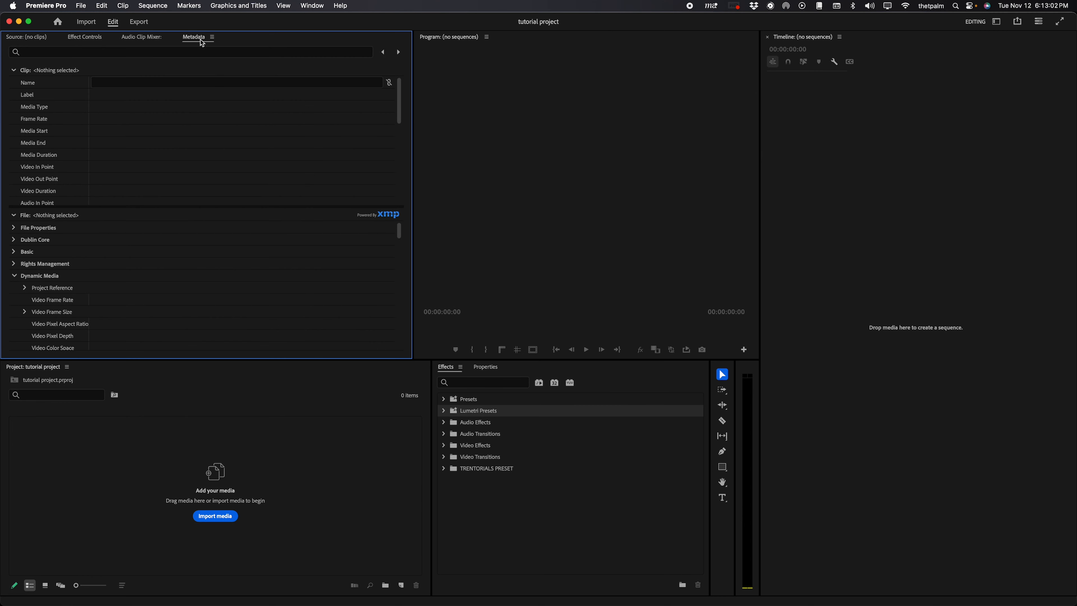
left_click(141, 37)
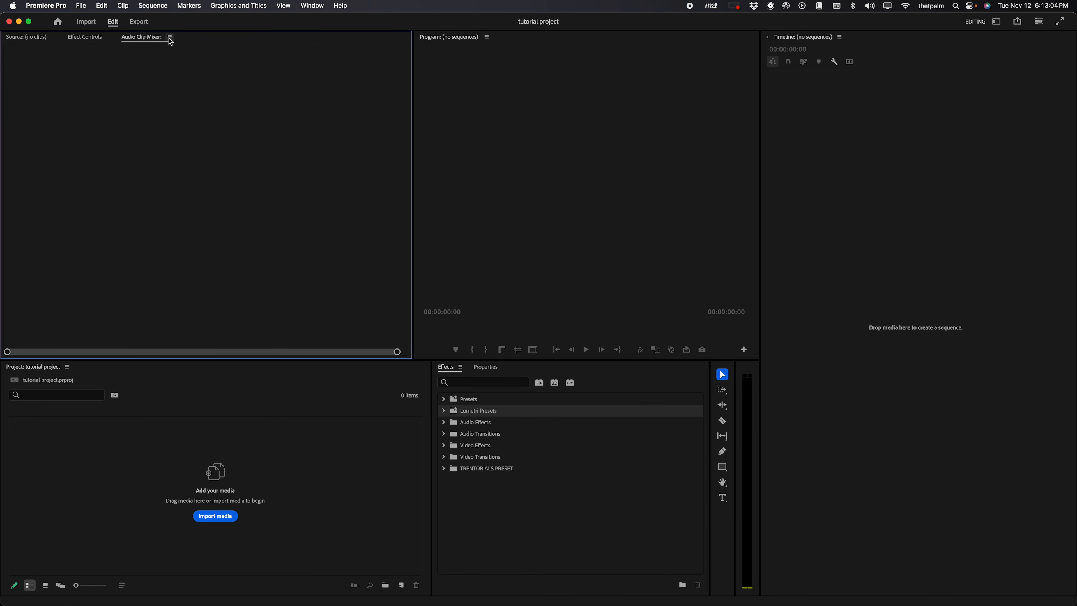
left_click(85, 36)
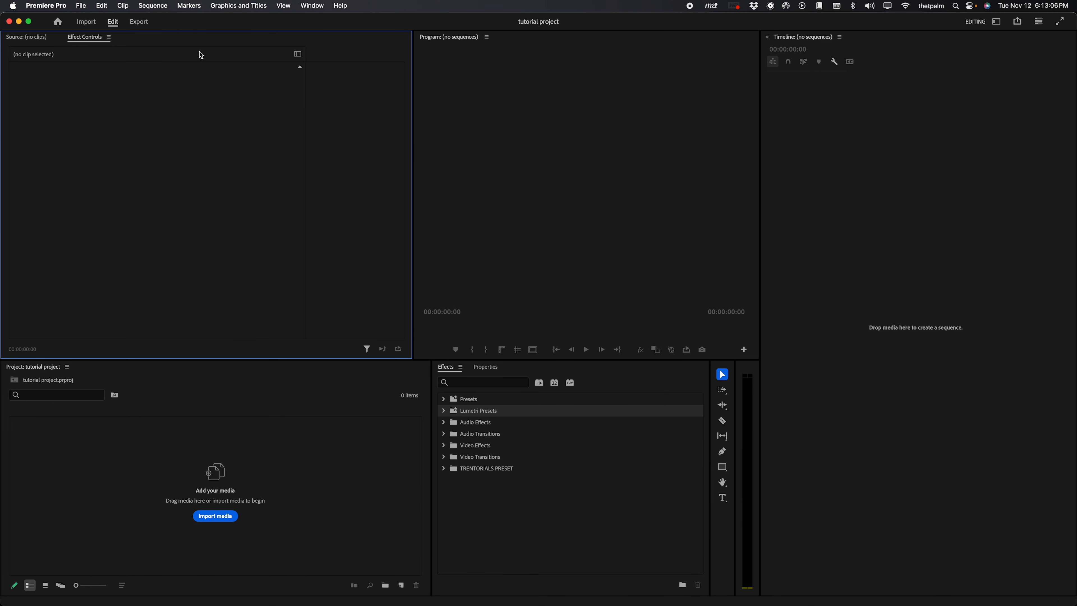
mouse_move(165, 43)
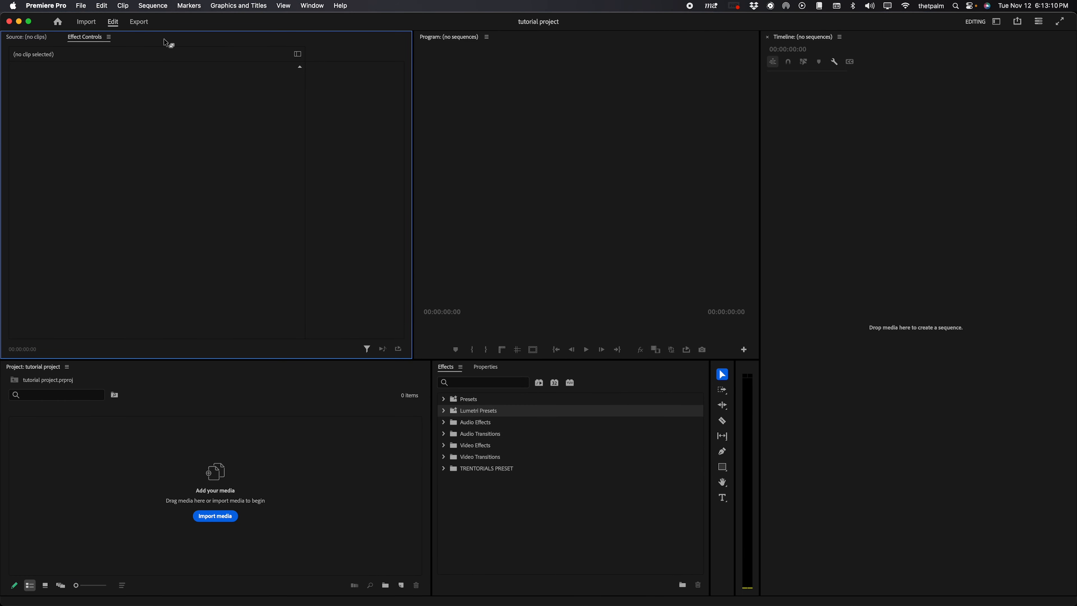
Add Audio Track Mixer, Lumetri Color and Text to the source group from the Window menu.
left_click(312, 5)
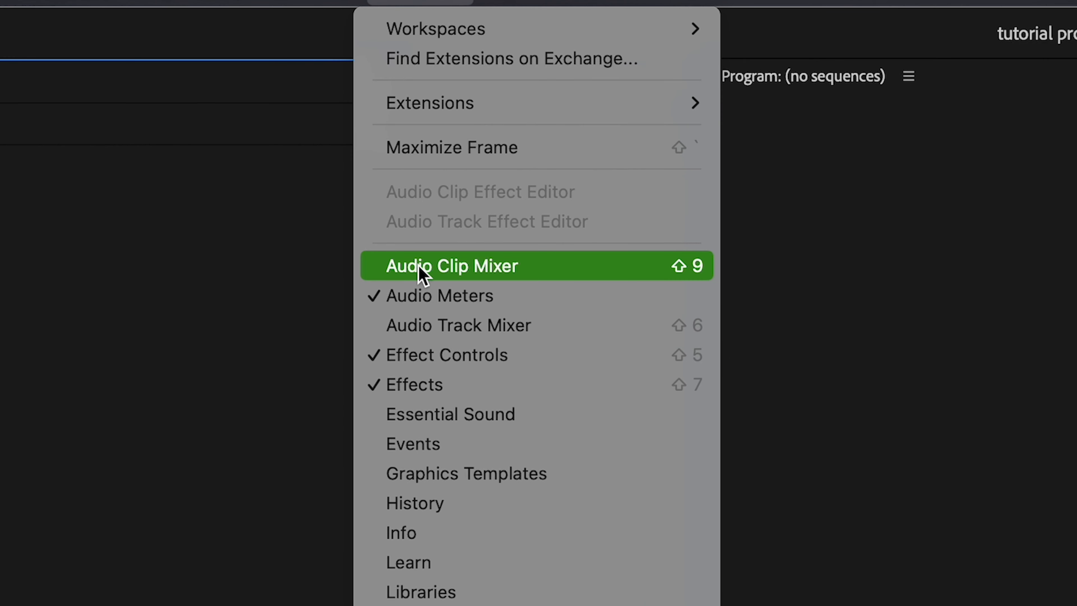
mouse_move(439, 340)
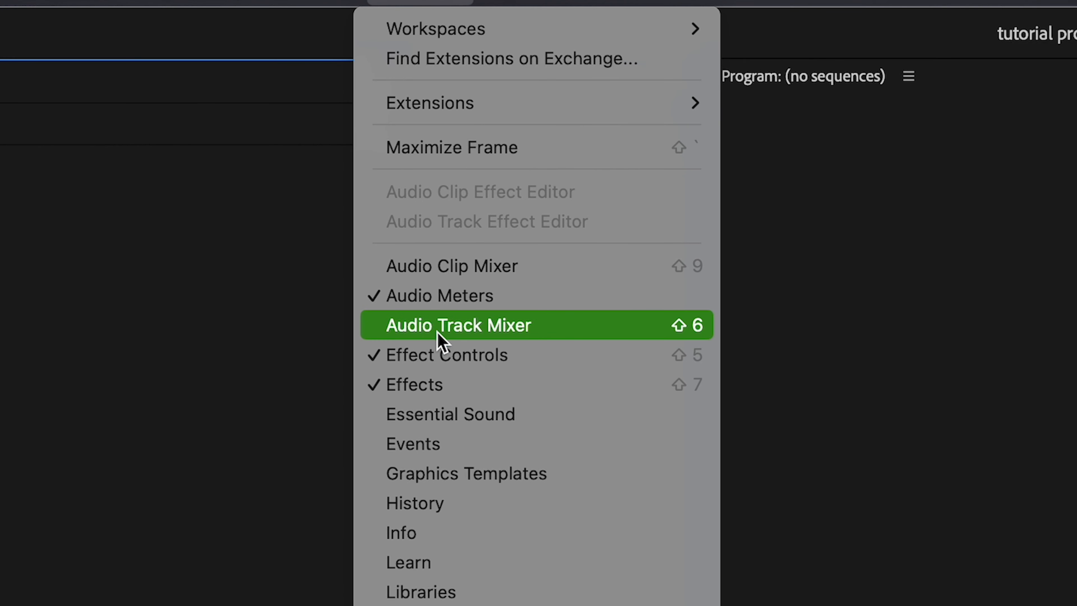
left_click(458, 324)
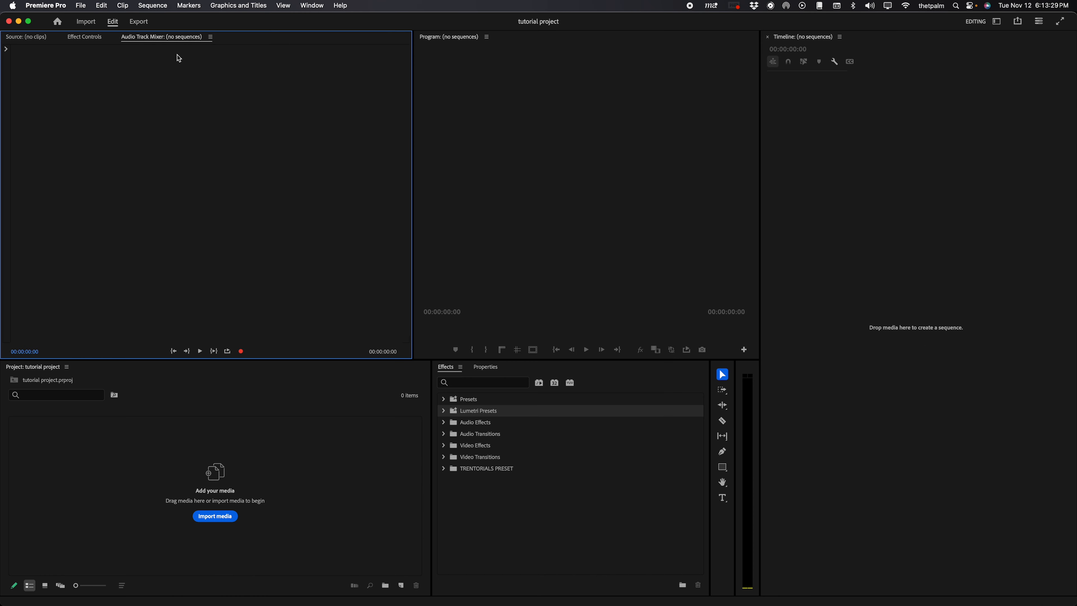
mouse_move(179, 43)
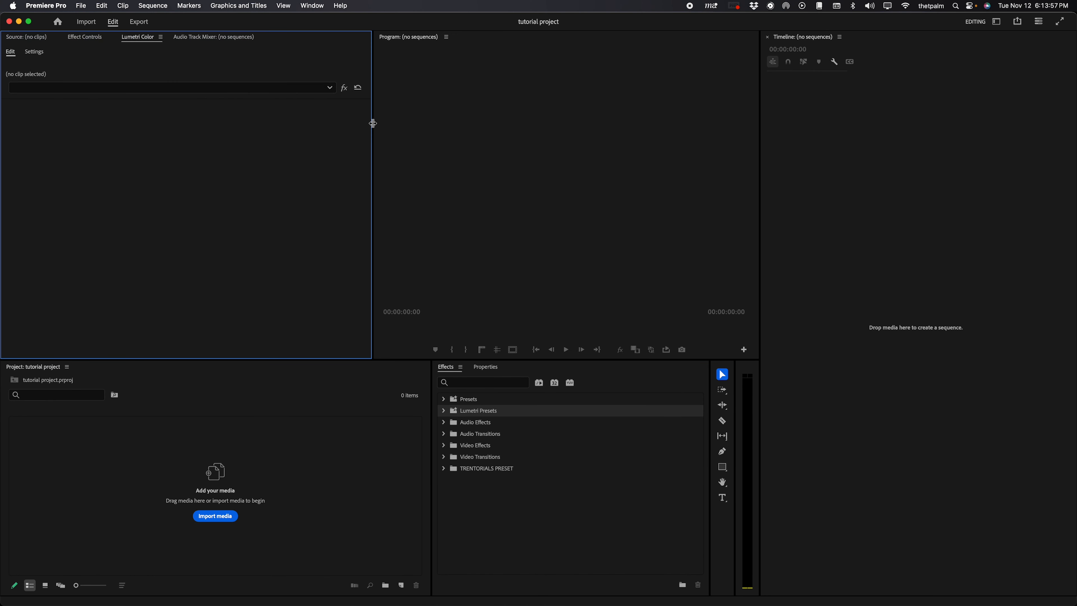
left_click(312, 6)
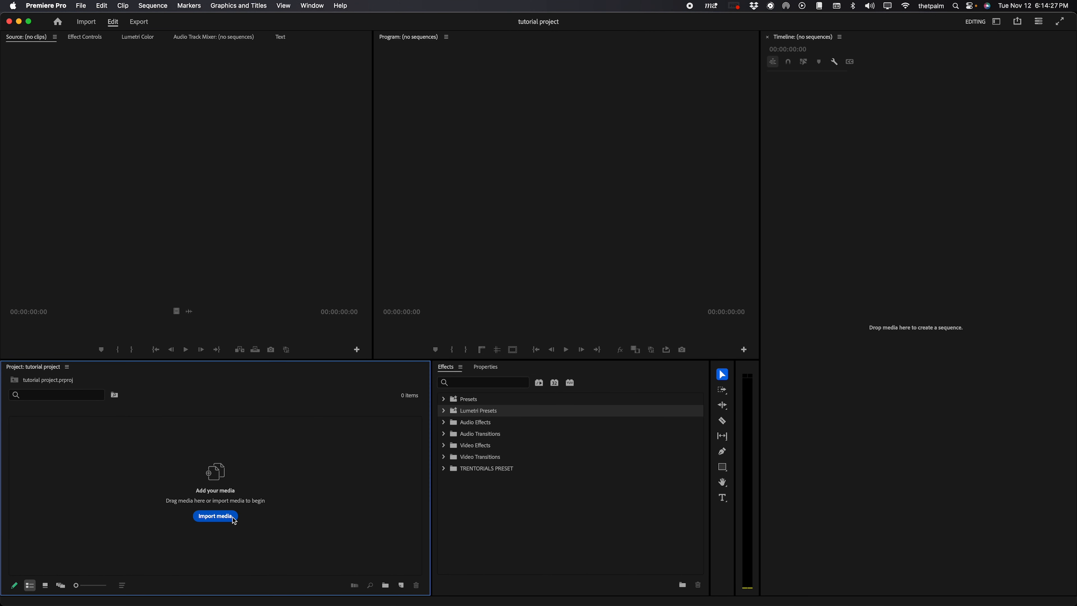
Import media, then search the Effects list for 'luma'.
left_click(215, 516)
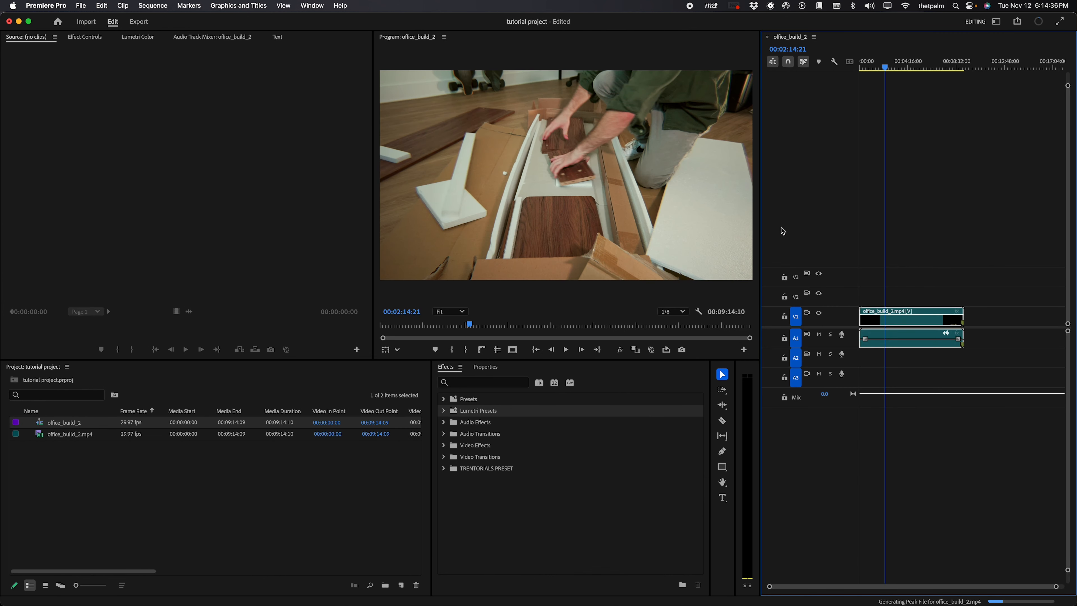
mouse_move(850, 319)
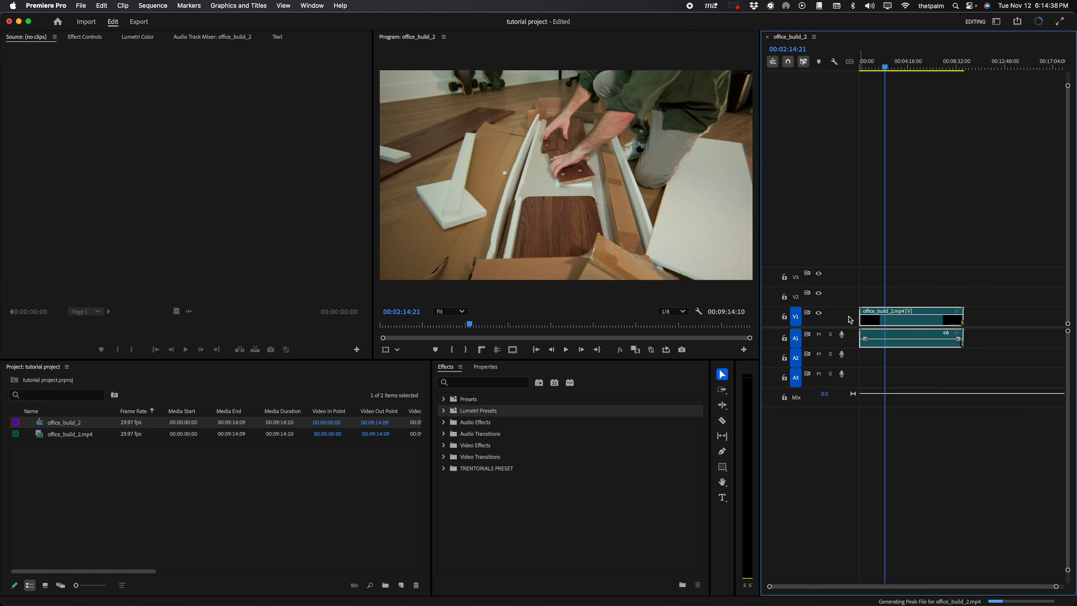
left_click(213, 36)
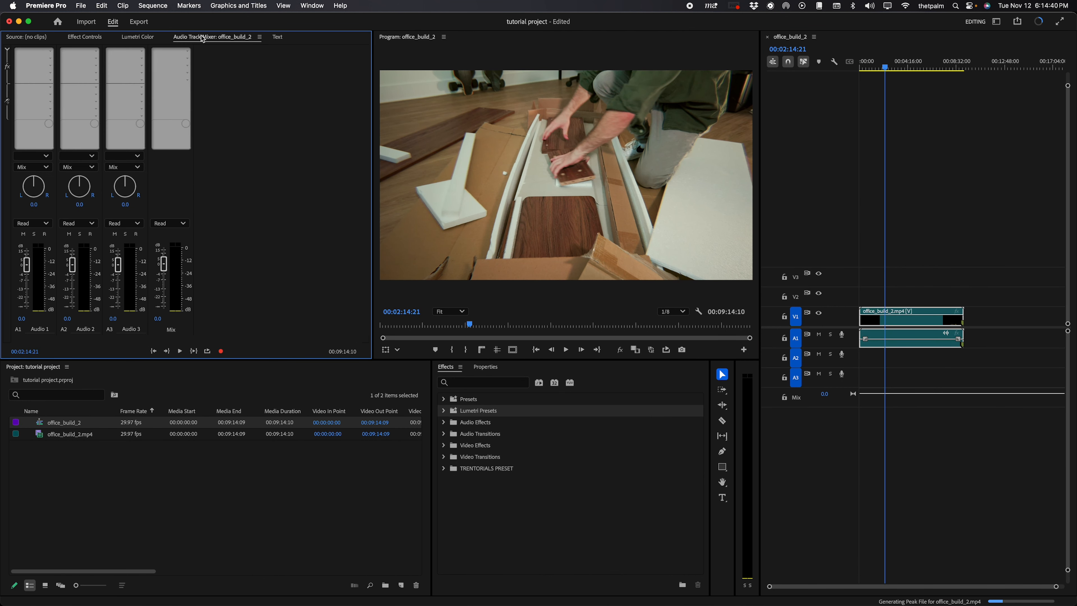
mouse_move(69, 144)
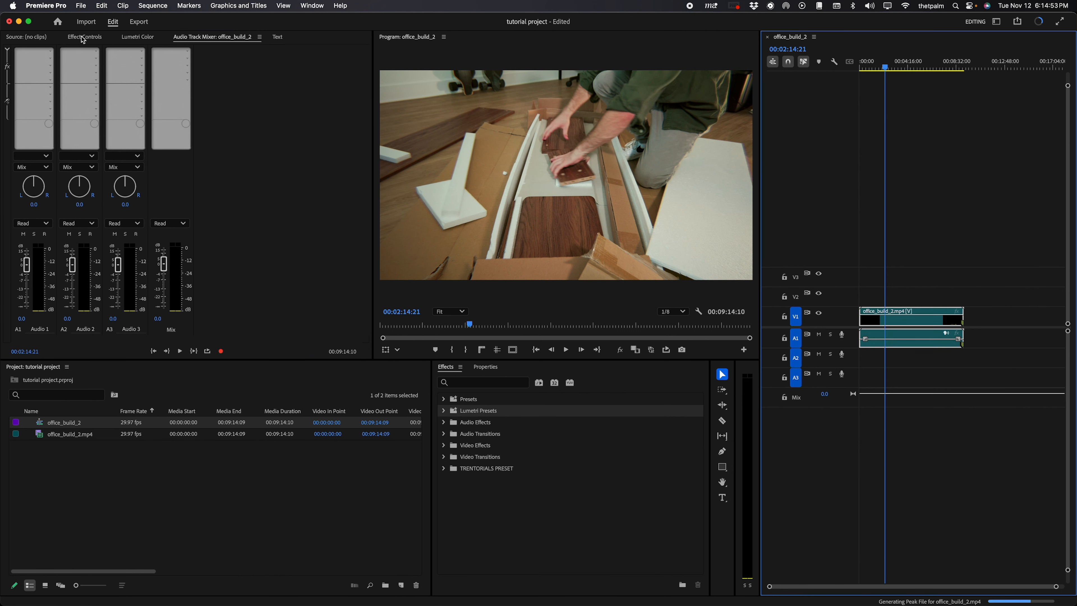
left_click(84, 37)
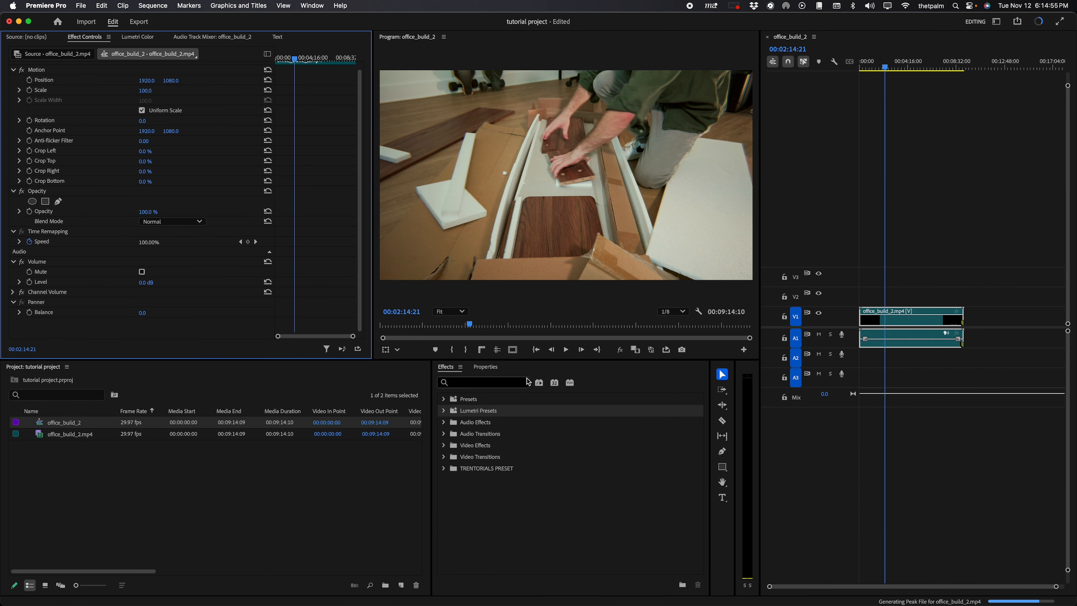
type("luma")
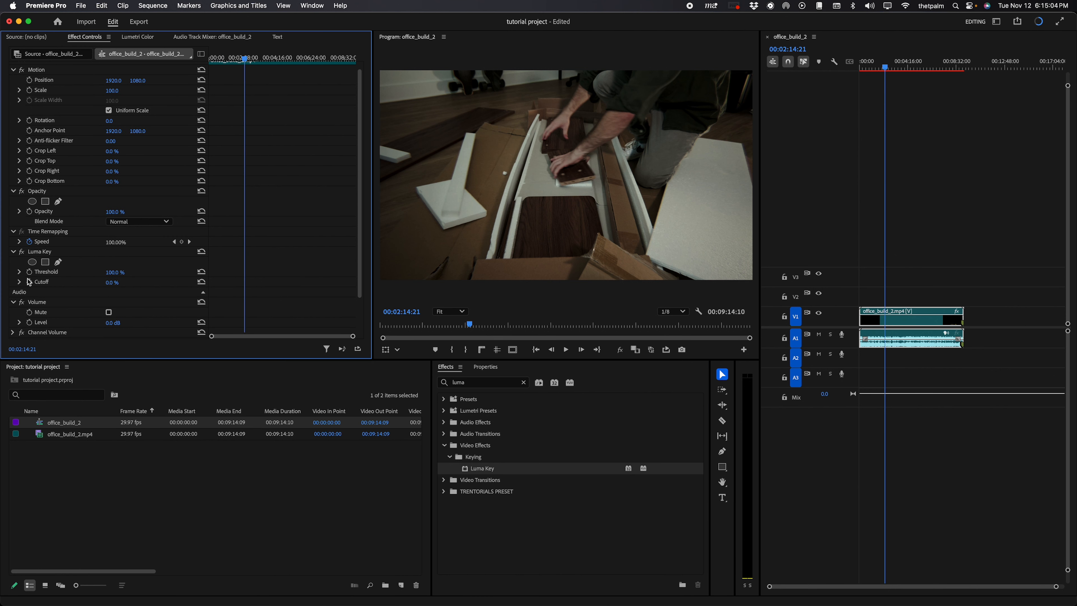
Apply Luma Key to the office_build_2 clip, clear the search, then show Lumetri Color and the captions view.
left_click(484, 366)
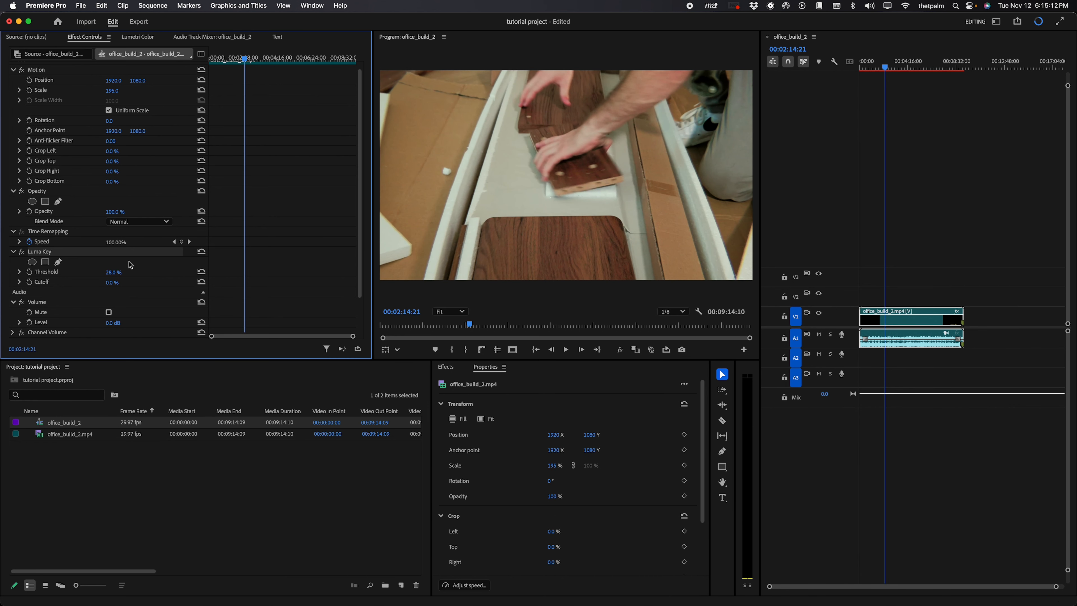
scroll("down", 3)
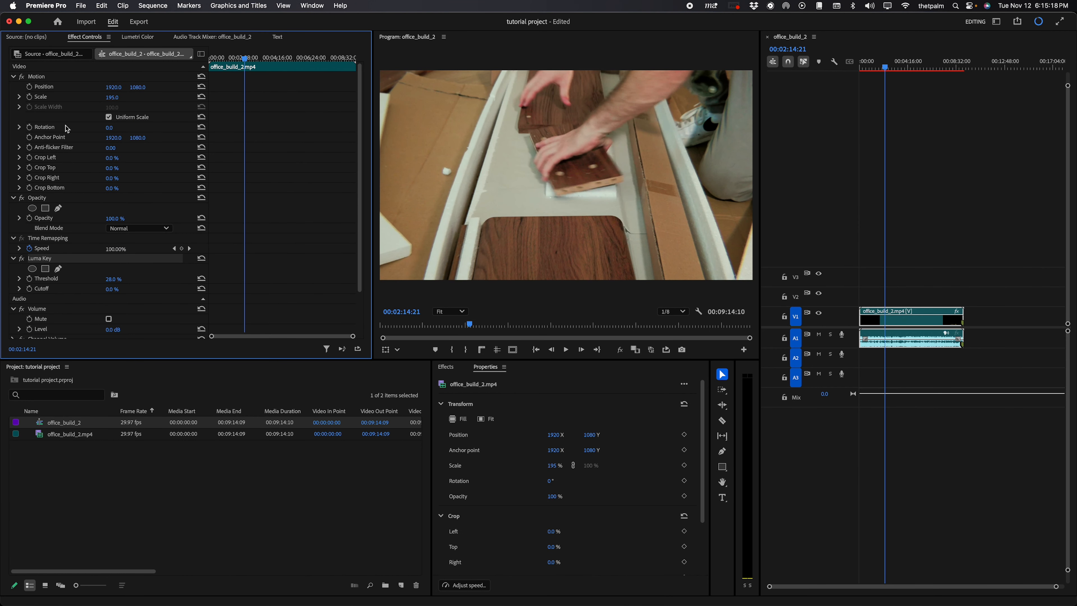
mouse_move(421, 354)
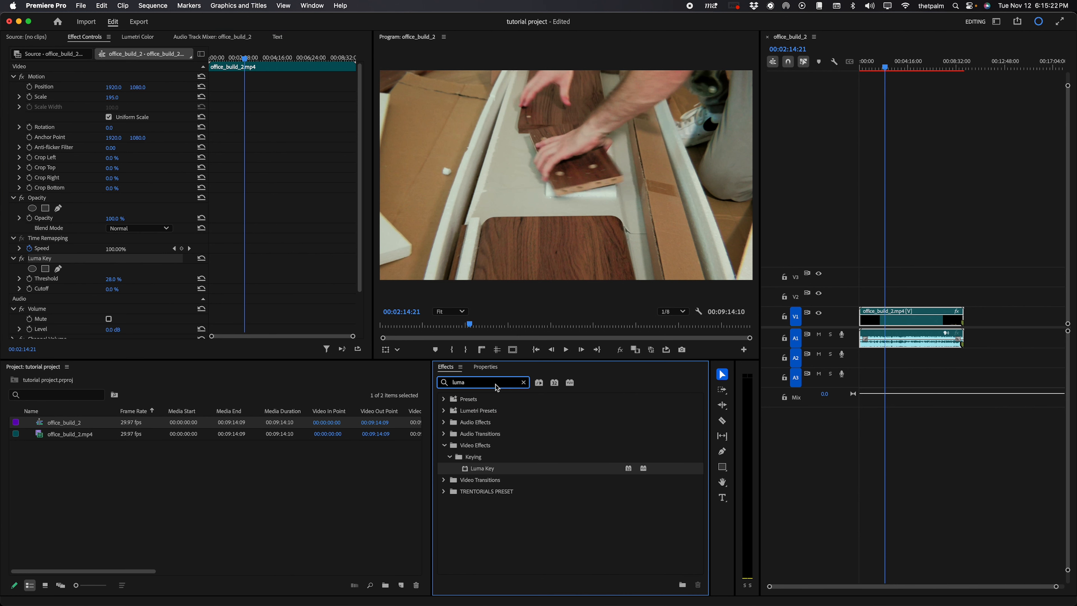
left_click(522, 382)
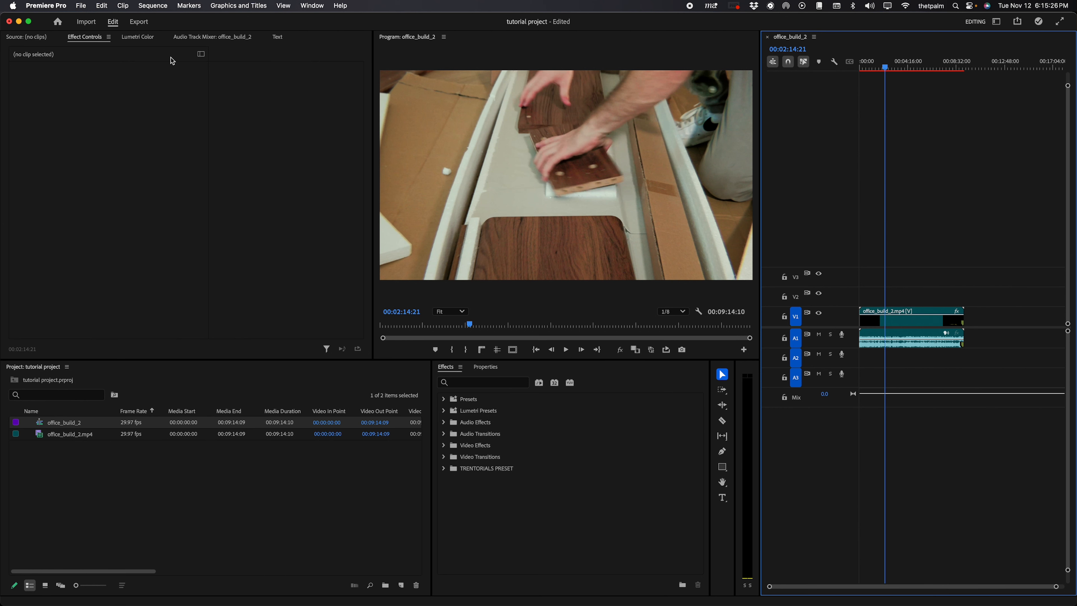
mouse_move(146, 44)
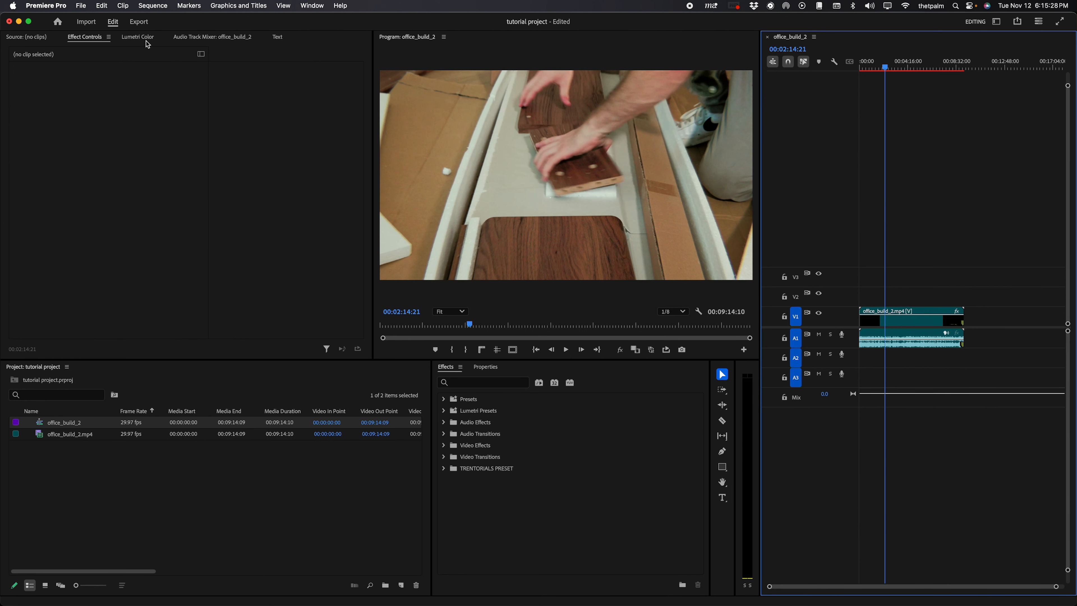
left_click(137, 37)
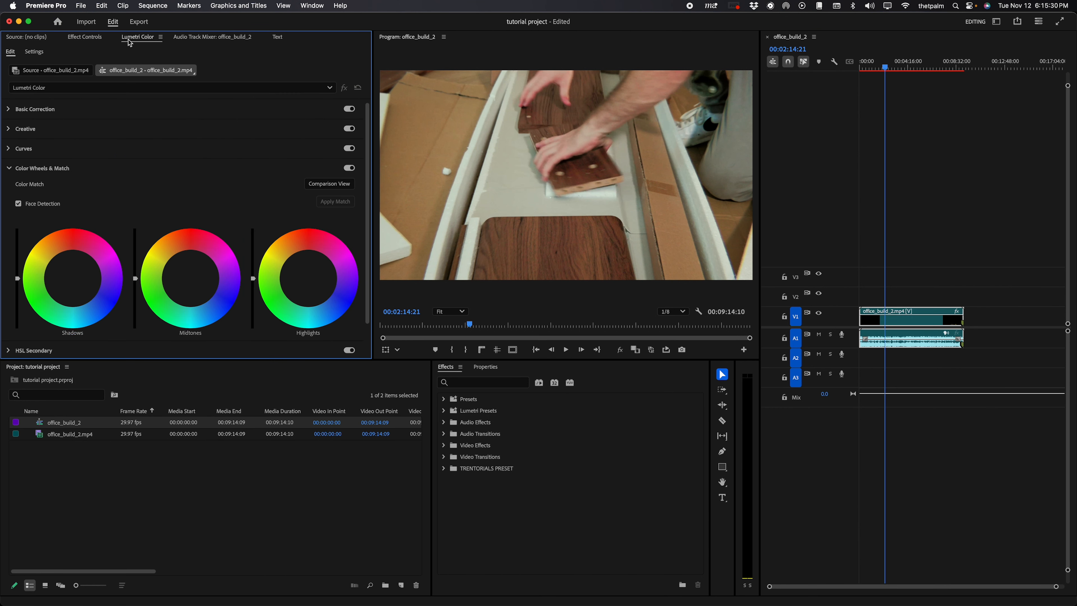
left_click(277, 36)
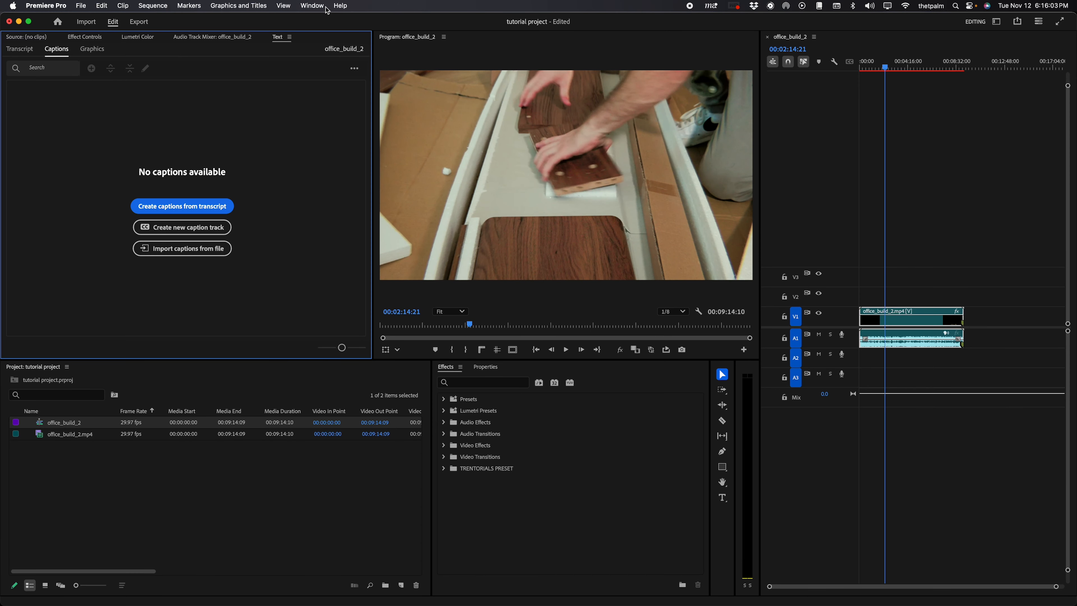
Save the layout as a new workspace named '2024 Tall Timeline'.
left_click(312, 6)
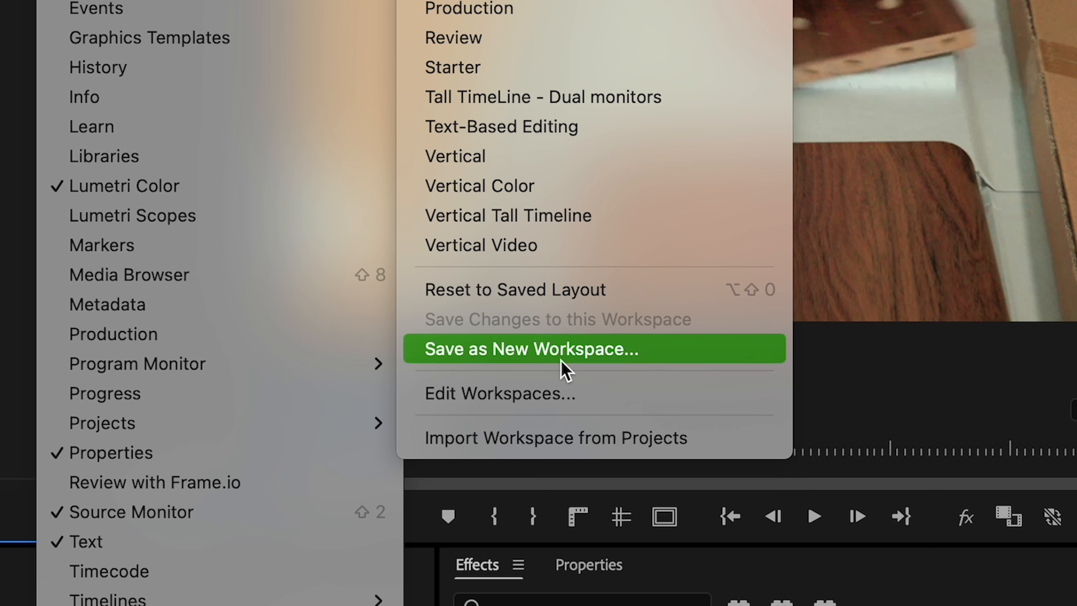
left_click(529, 348)
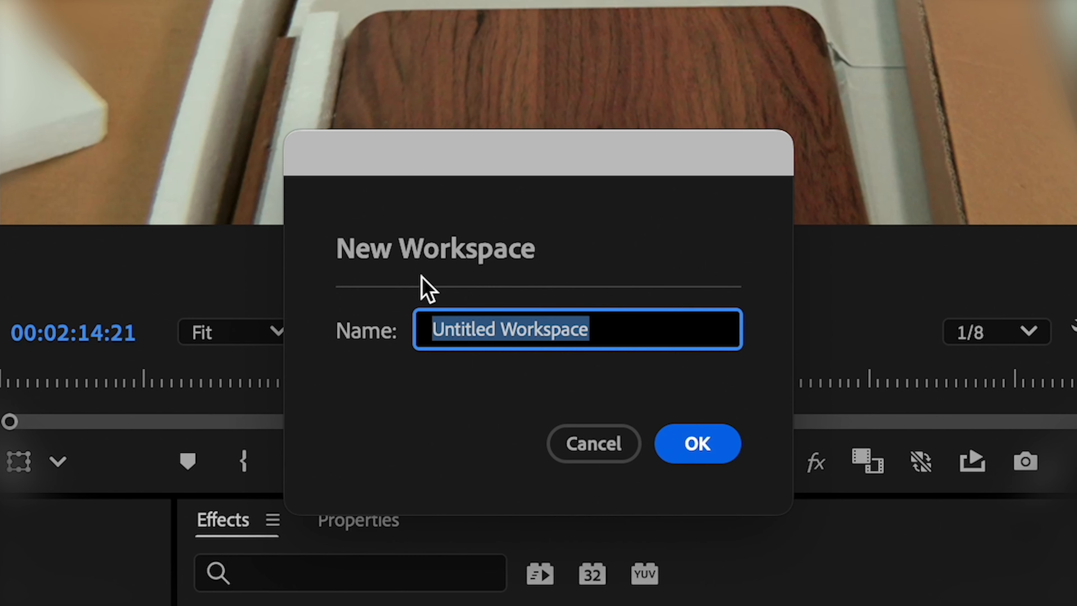
left_click(697, 442)
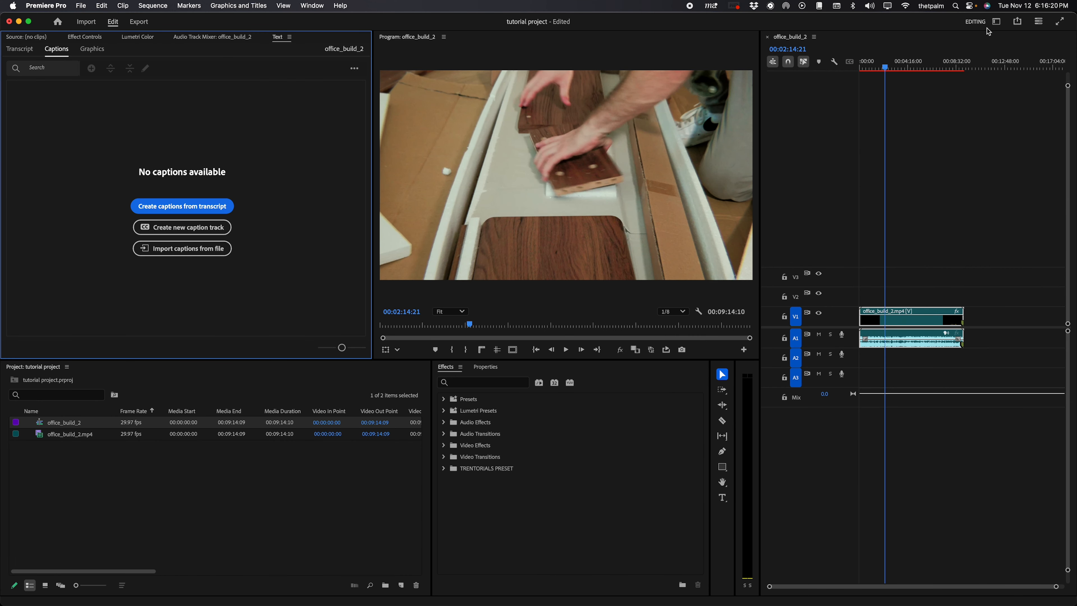
Switch to the 2024 Tall Timeline workspace and check the audio track mixer group.
left_click(311, 6)
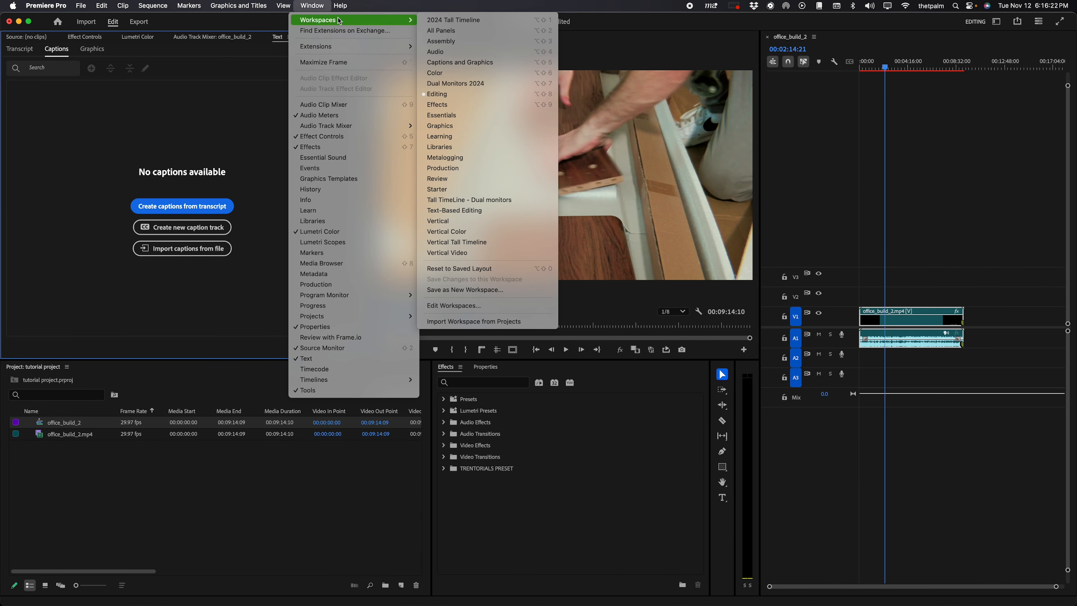
mouse_move(453, 253)
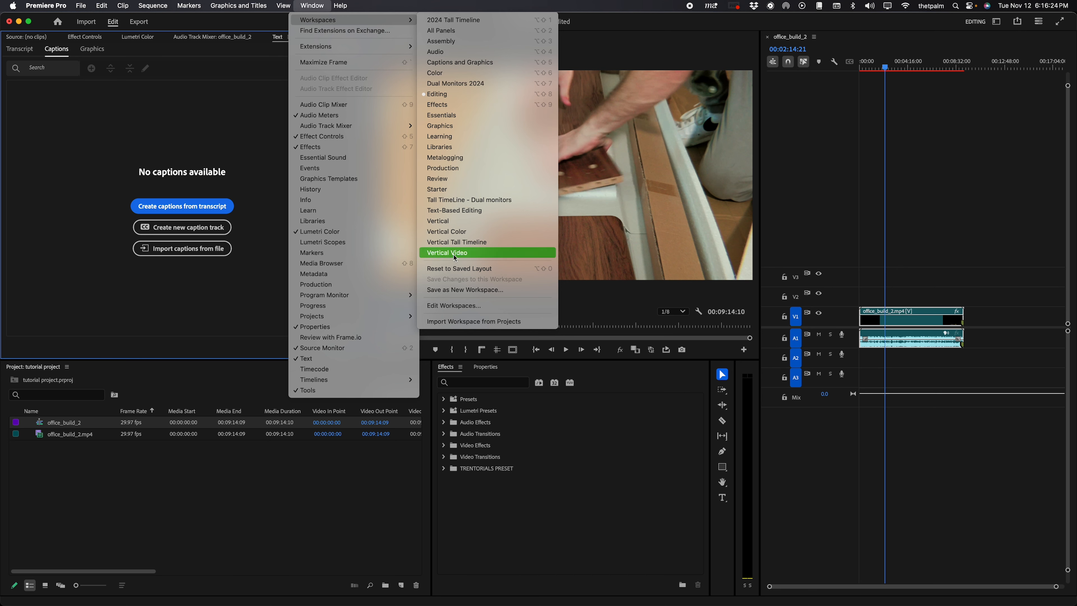
mouse_move(478, 259)
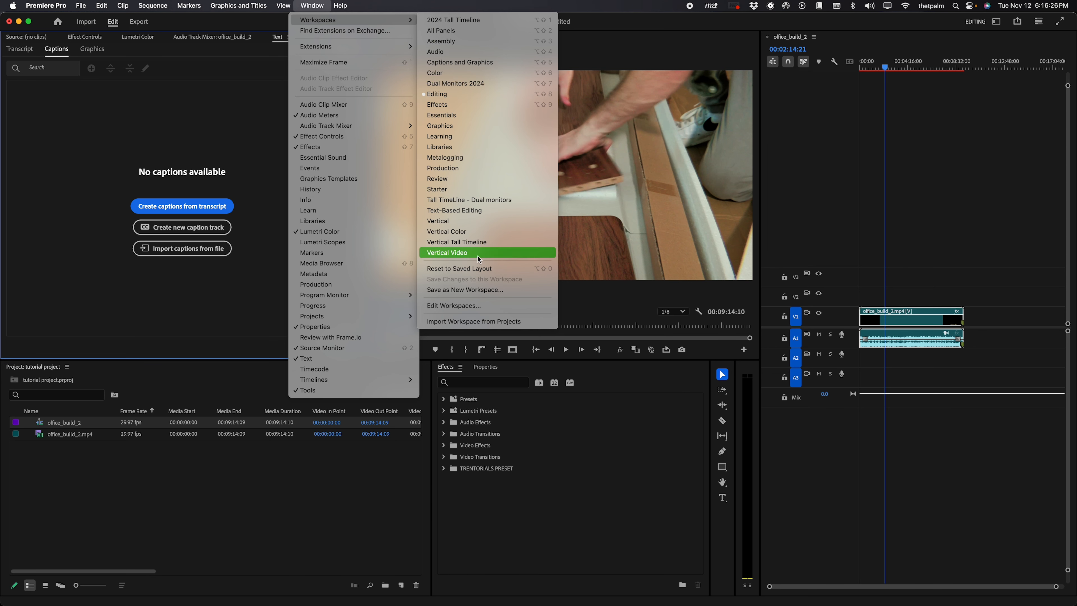
left_click(447, 252)
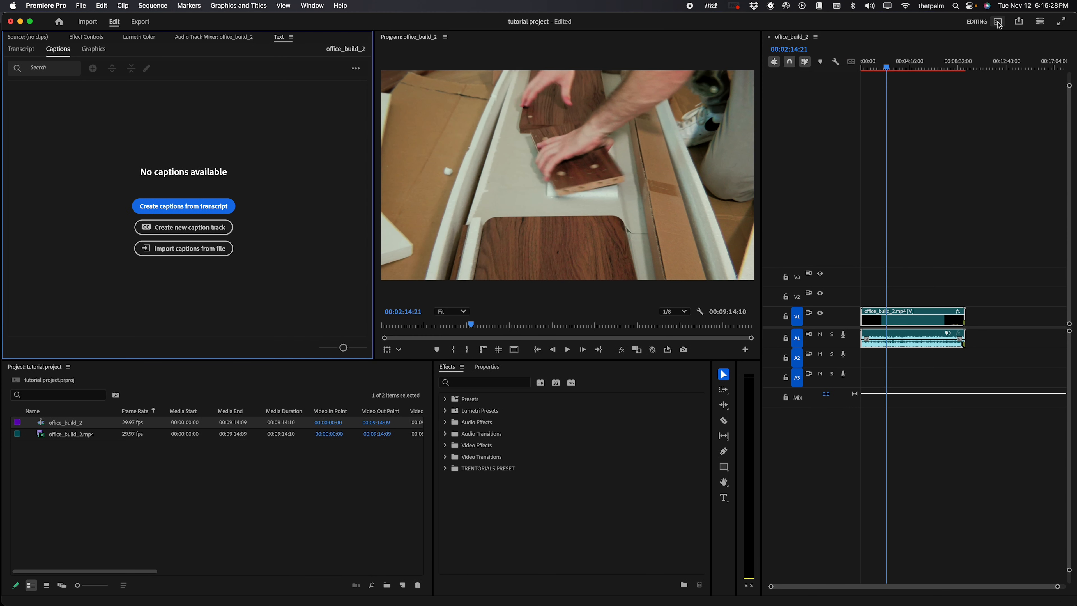
left_click(997, 21)
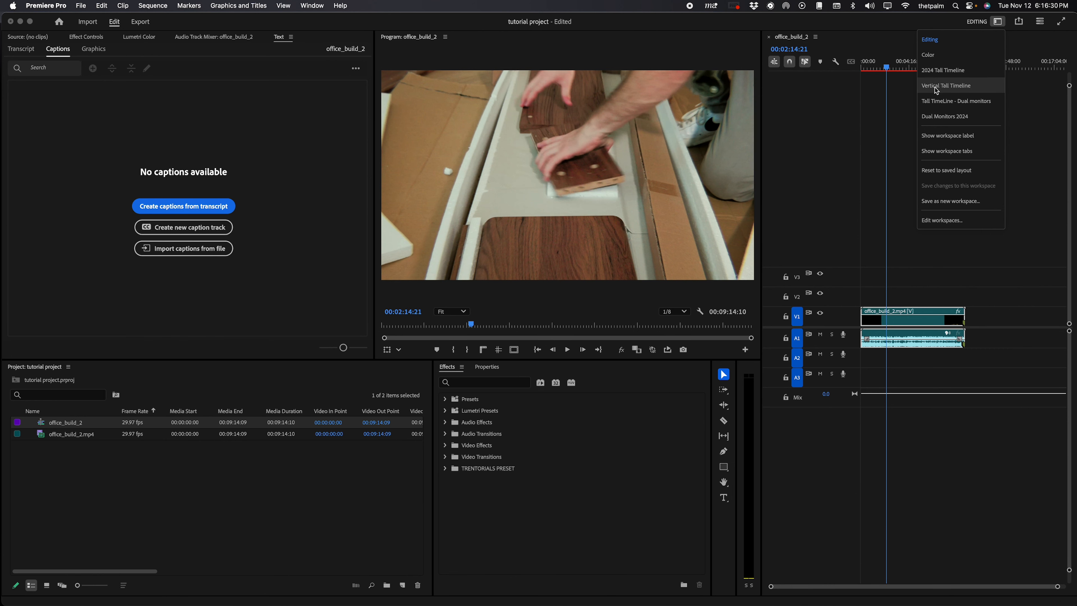
mouse_move(942, 70)
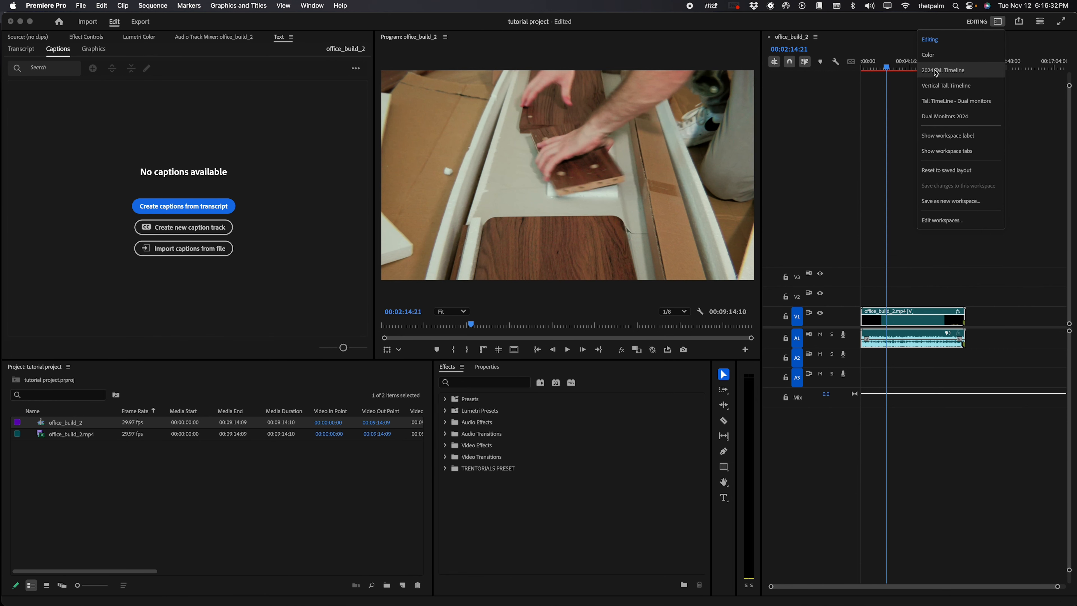
left_click(944, 70)
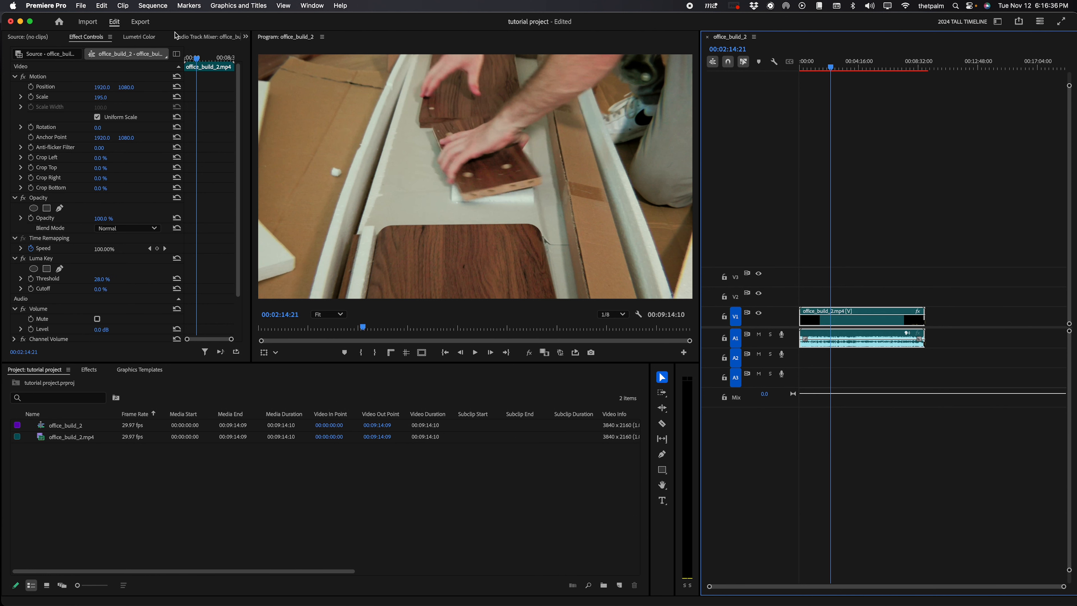
left_click(199, 37)
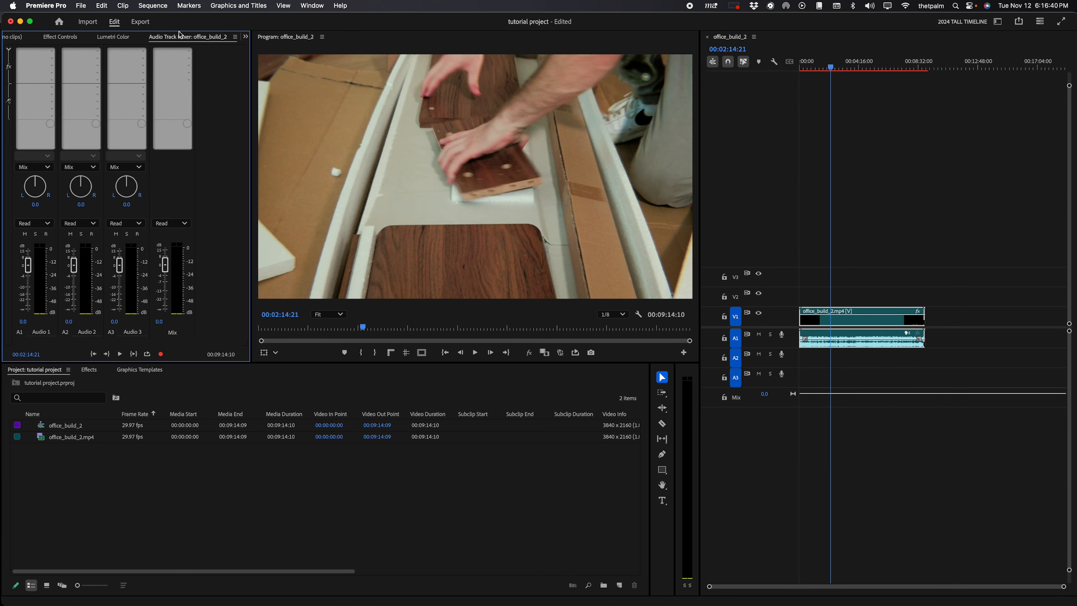
left_click(244, 37)
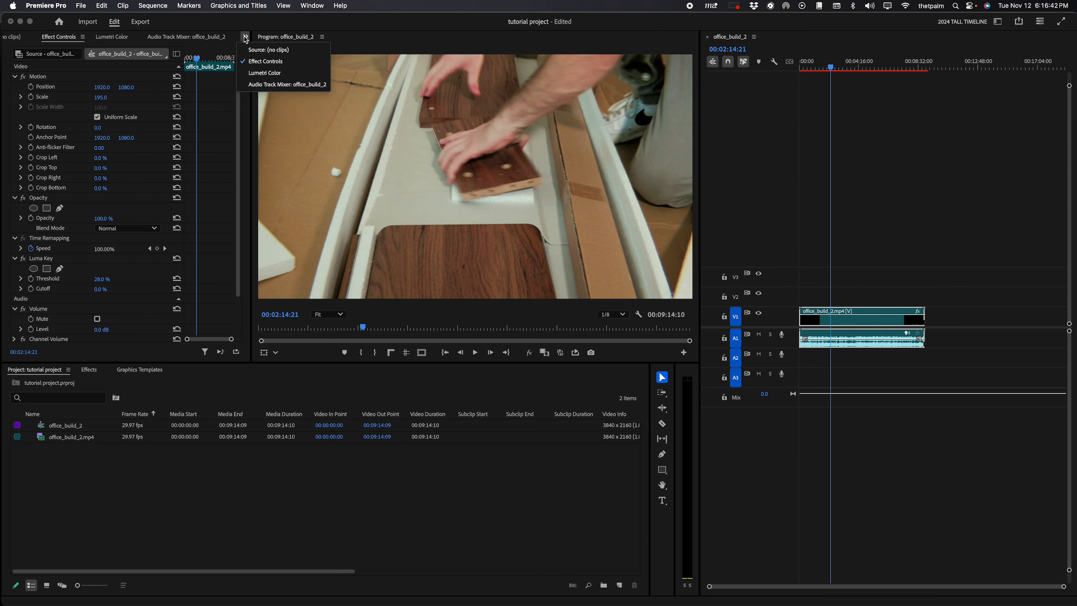